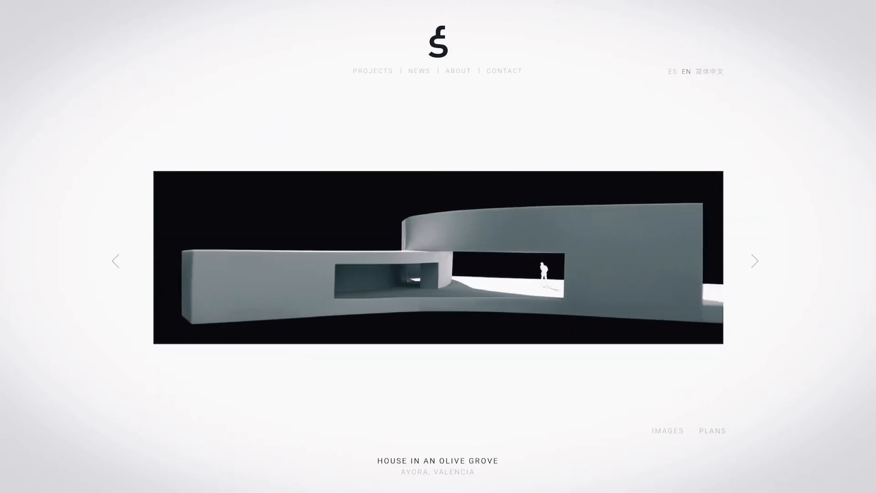
# Step: Browse the portfolio slideshow from House in an Olive Grove to House over the Landscape
pyautogui.click(753, 260)
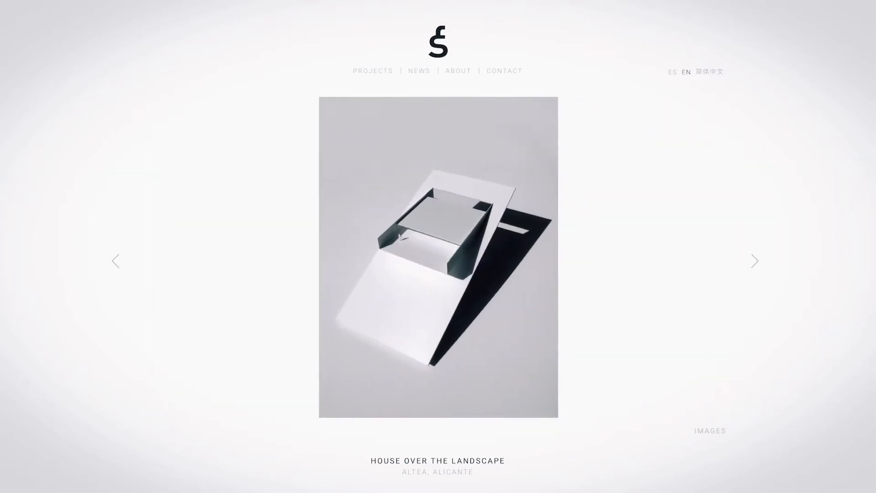
pyautogui.click(754, 260)
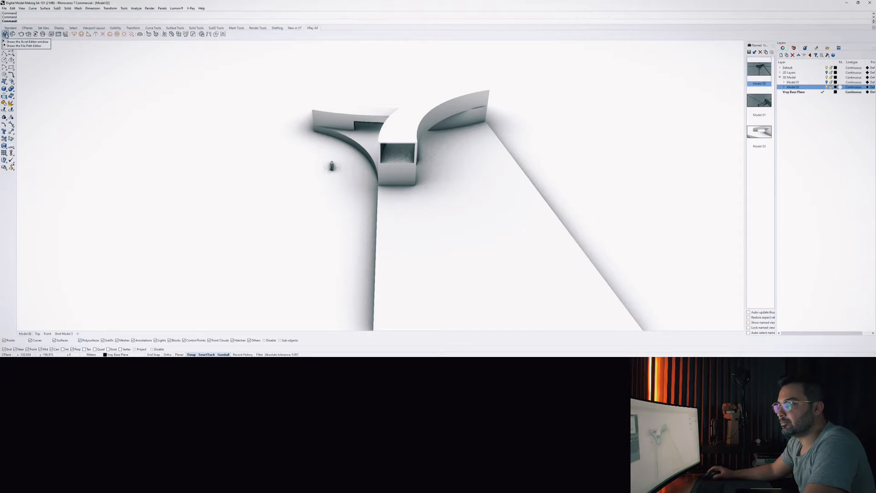
# Step: Bring up the V-Ray Asset Editor's render settings for the white house model
pyautogui.click(5, 34)
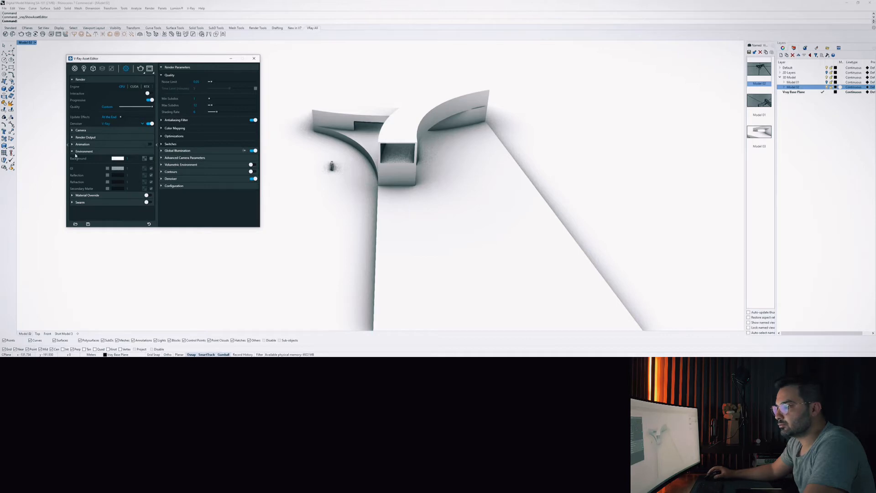
# Step: Review Render Output settings and the Generic material, then close the V-Ray Asset Editor
pyautogui.click(84, 152)
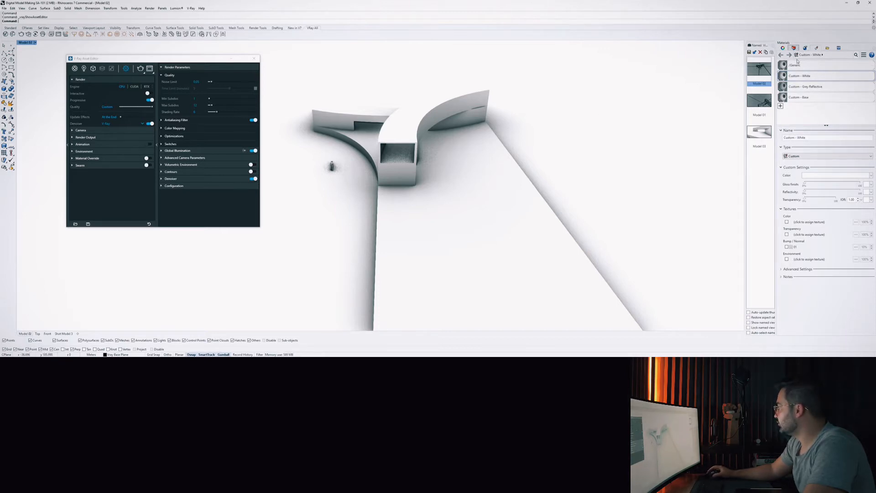
pyautogui.moveTo(804, 87)
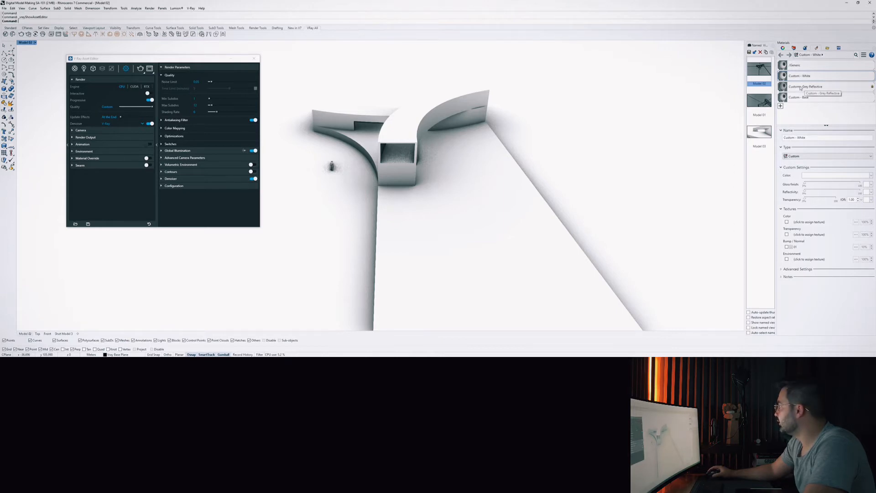
pyautogui.moveTo(804, 87)
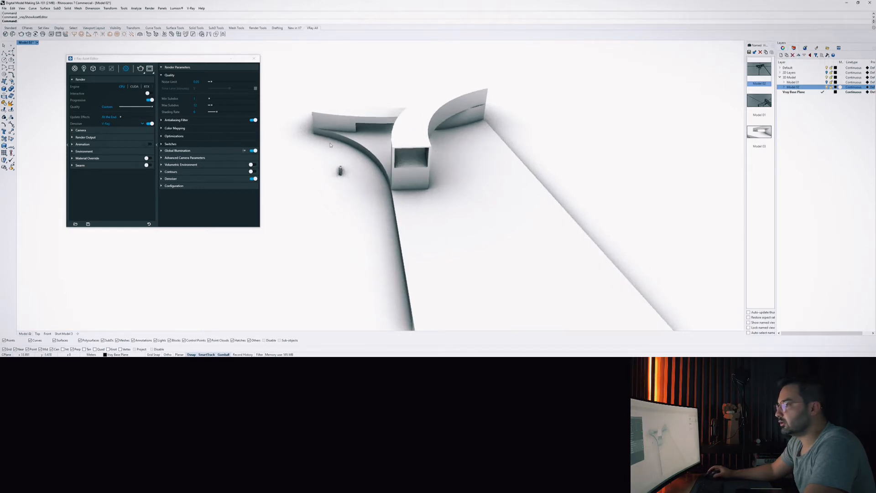
pyautogui.moveTo(336, 137)
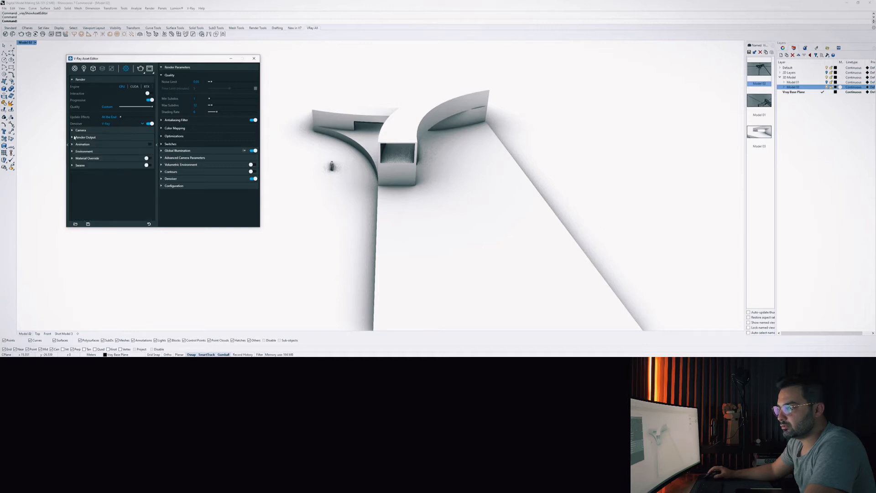
pyautogui.click(85, 137)
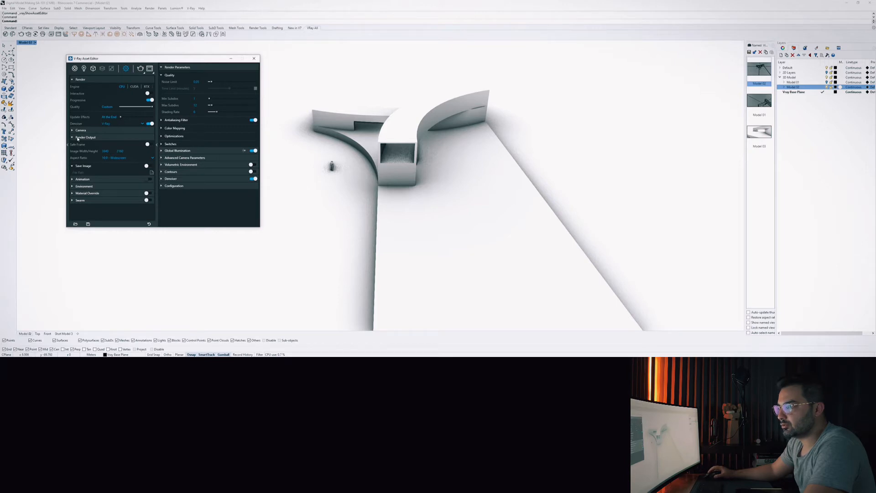
pyautogui.click(83, 68)
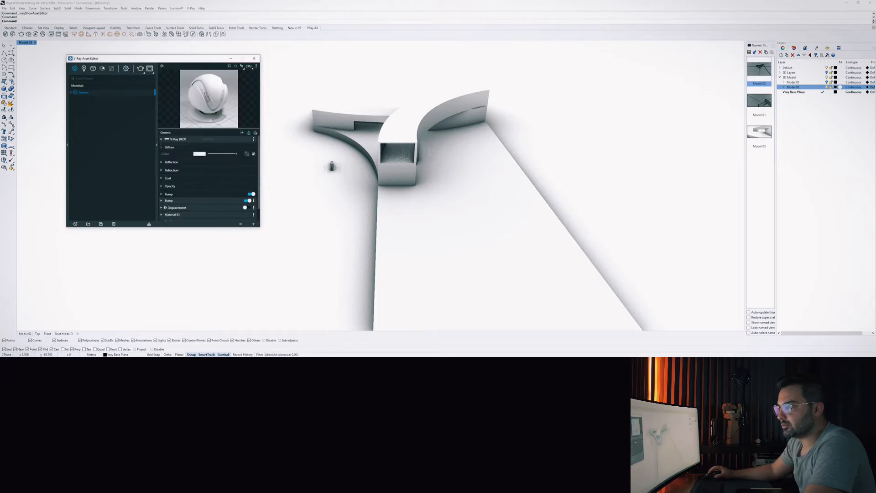
pyautogui.click(126, 68)
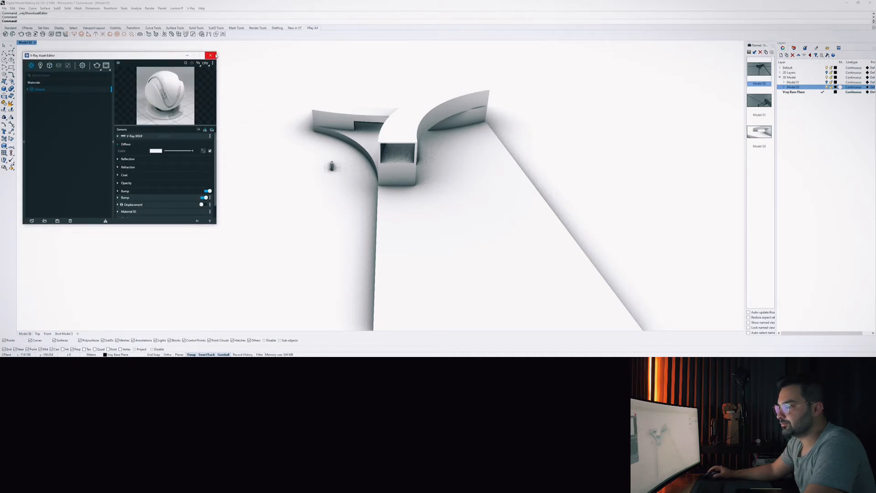
pyautogui.moveTo(215, 60)
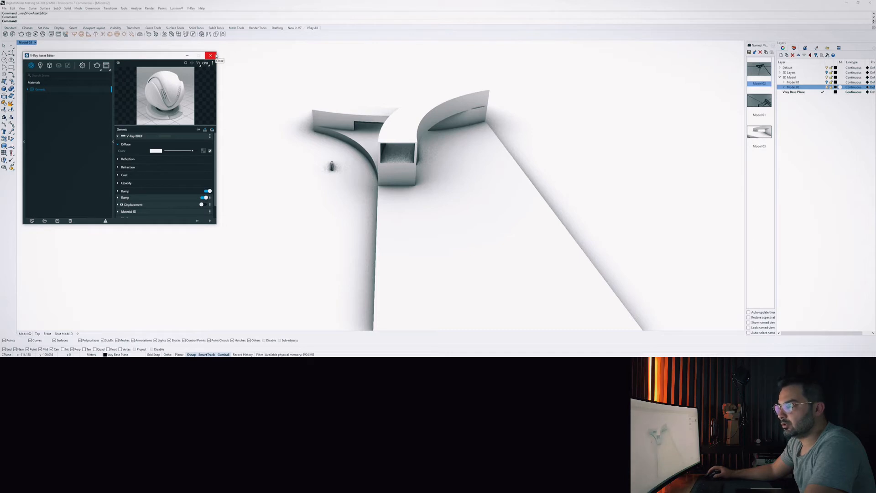
pyautogui.click(210, 55)
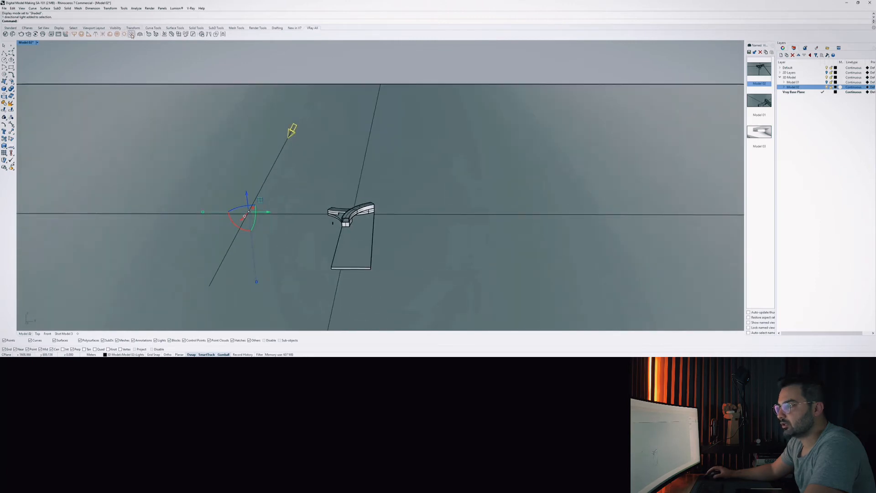
pyautogui.moveTo(131, 34)
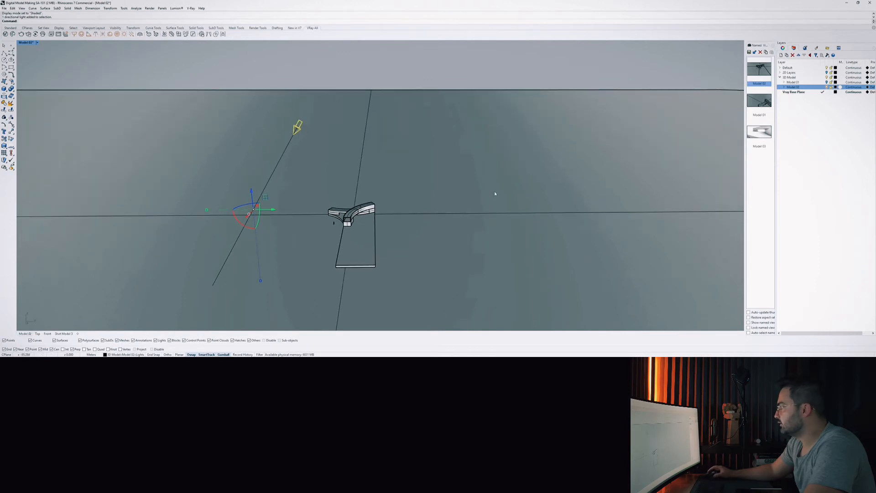
pyautogui.click(27, 42)
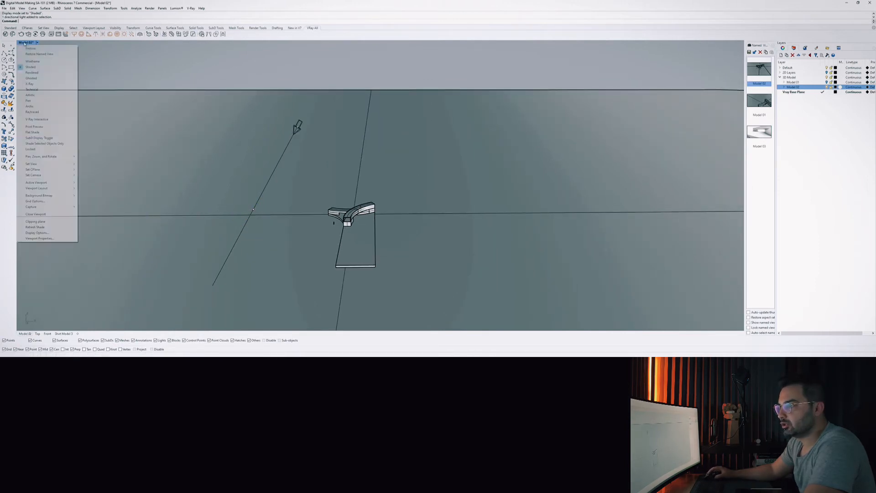
pyautogui.click(31, 72)
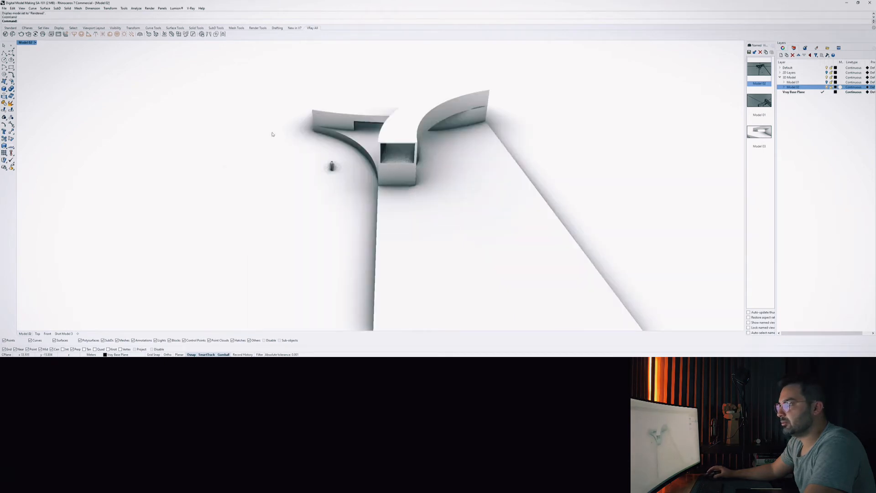
pyautogui.moveTo(131, 34)
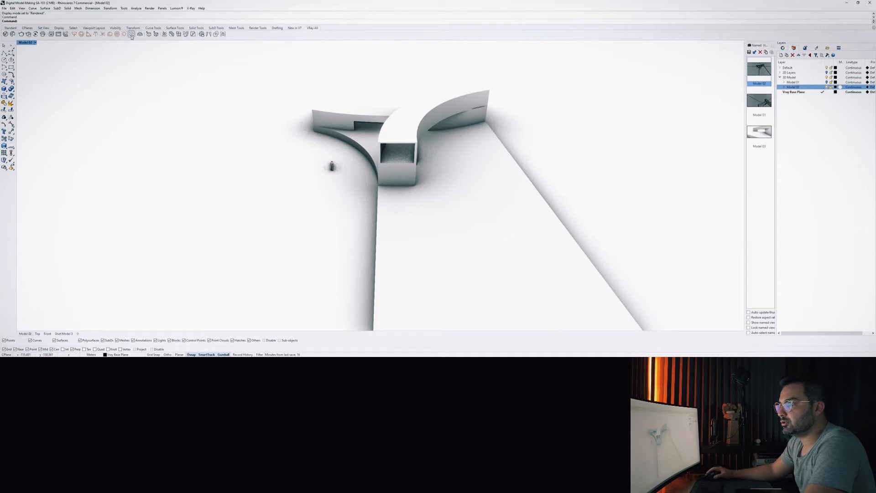
pyautogui.moveTo(74, 35)
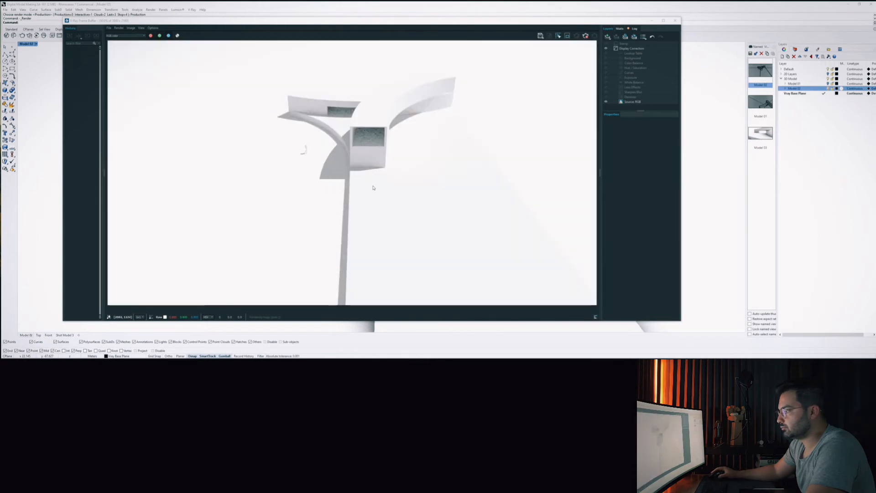
pyautogui.moveTo(397, 106)
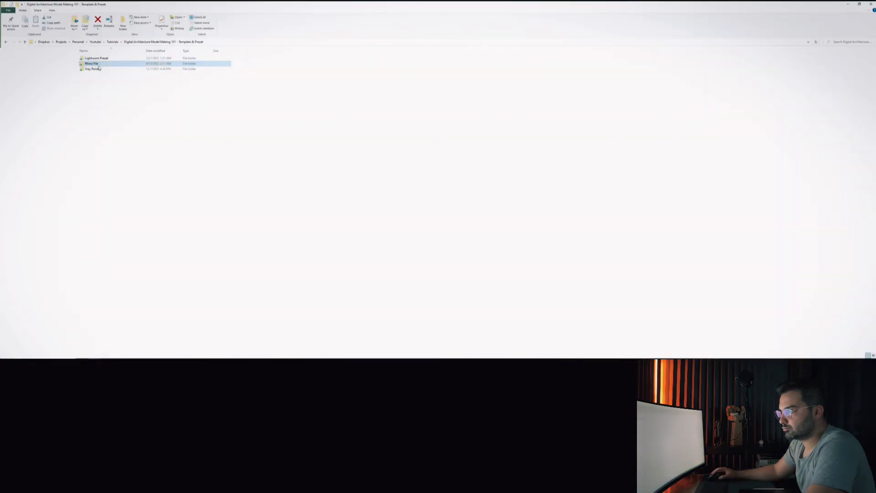
# Step: Go into the Vray Render folder and its model subfolder in File Explorer
pyautogui.click(92, 69)
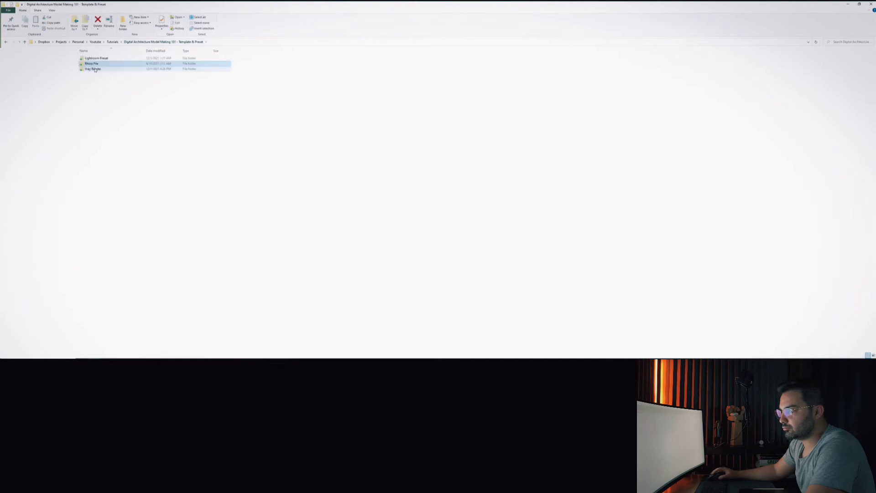
pyautogui.doubleClick(92, 69)
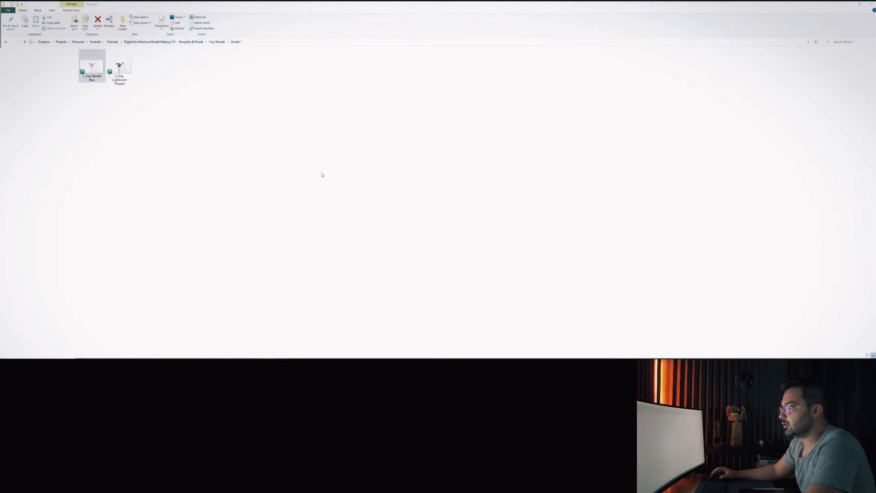
pyautogui.doubleClick(92, 65)
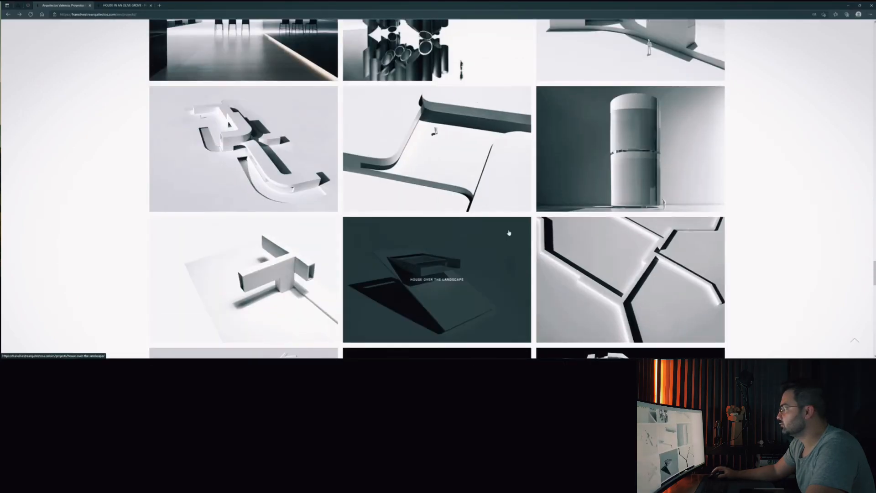
# Step: Show the House in an Olive Grove project from the architect's grid
pyautogui.scroll(3)
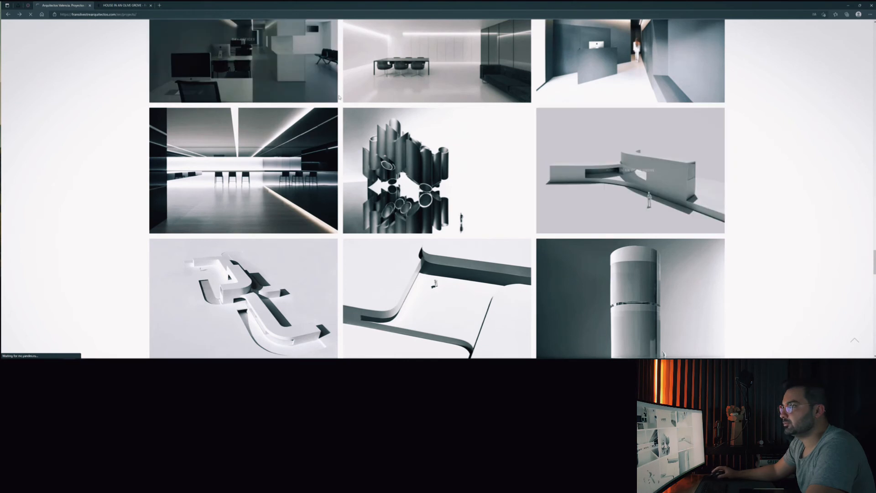
pyautogui.click(436, 296)
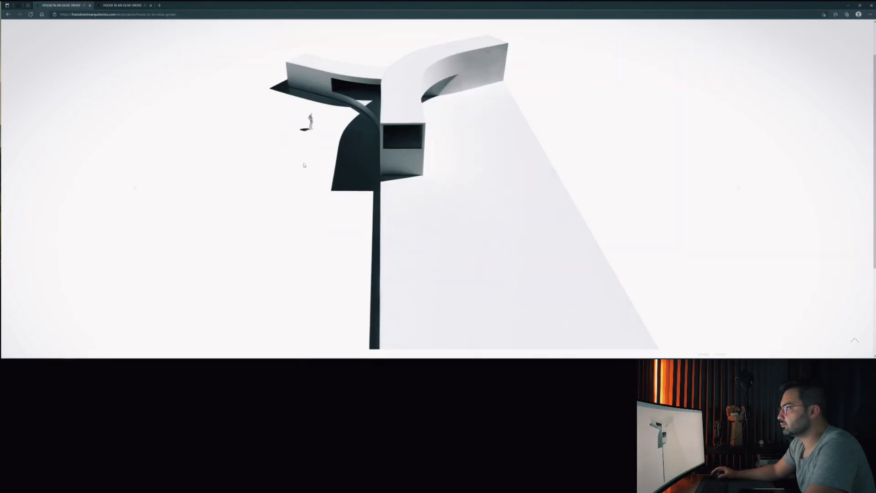
pyautogui.scroll(3)
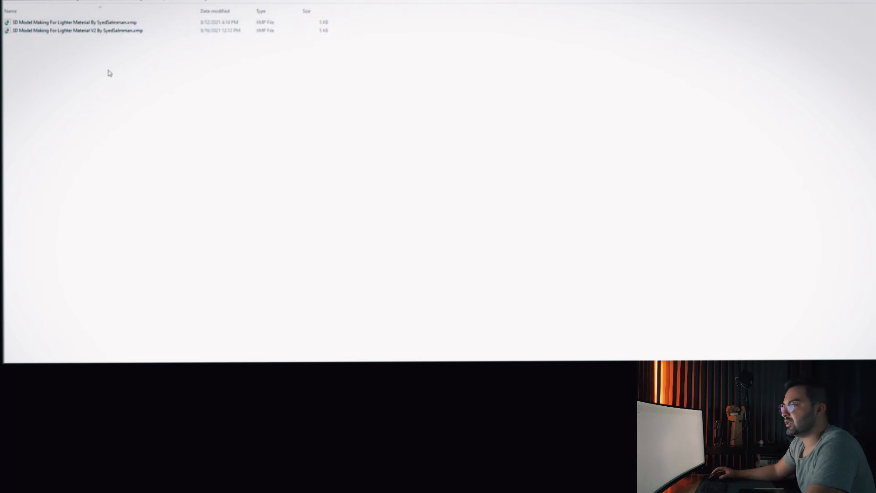
# Step: Show the Lightroom Preset folder with its two .xmp preset files
pyautogui.click(75, 30)
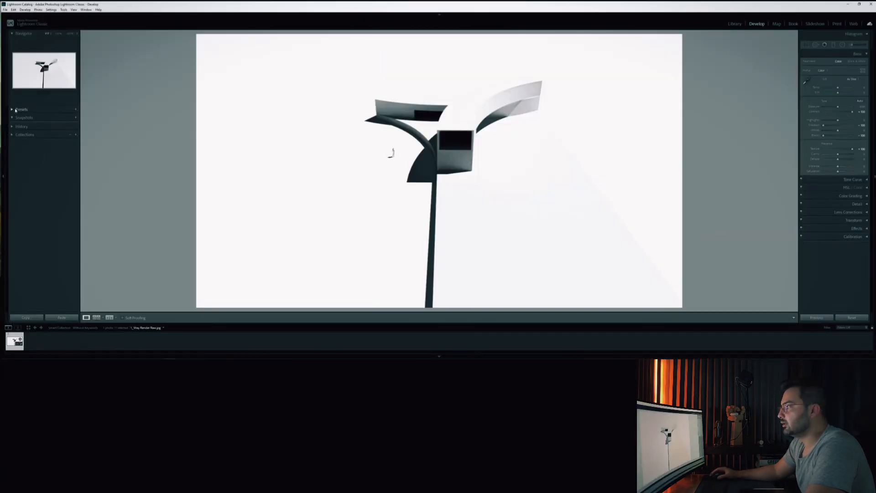
# Step: Import both light-white-material .xmp presets into the Develop Presets panel
pyautogui.click(22, 110)
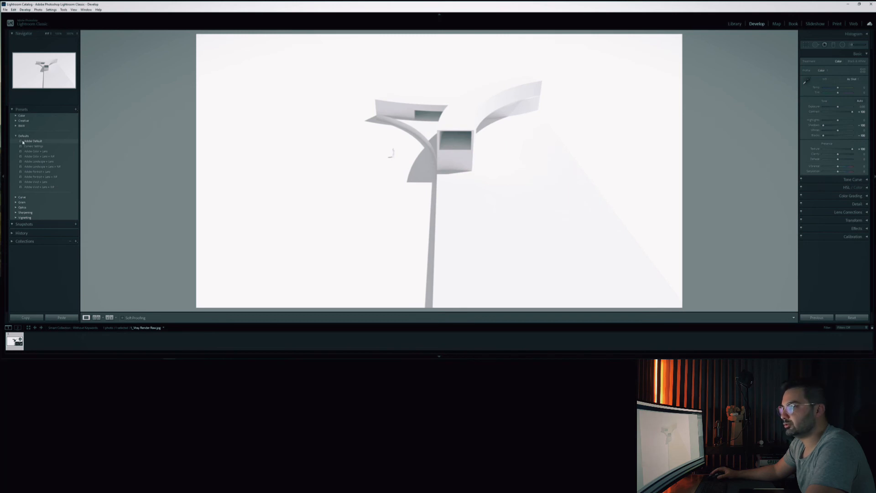
pyautogui.click(32, 141)
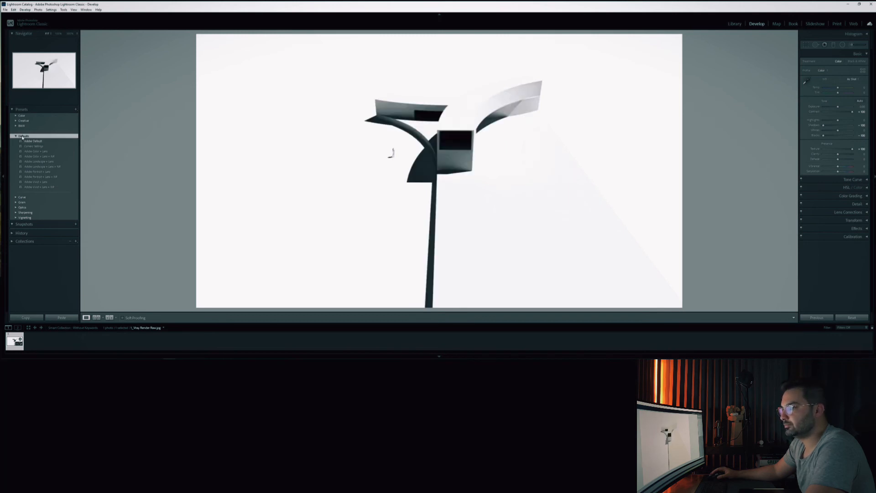
pyautogui.click(23, 136)
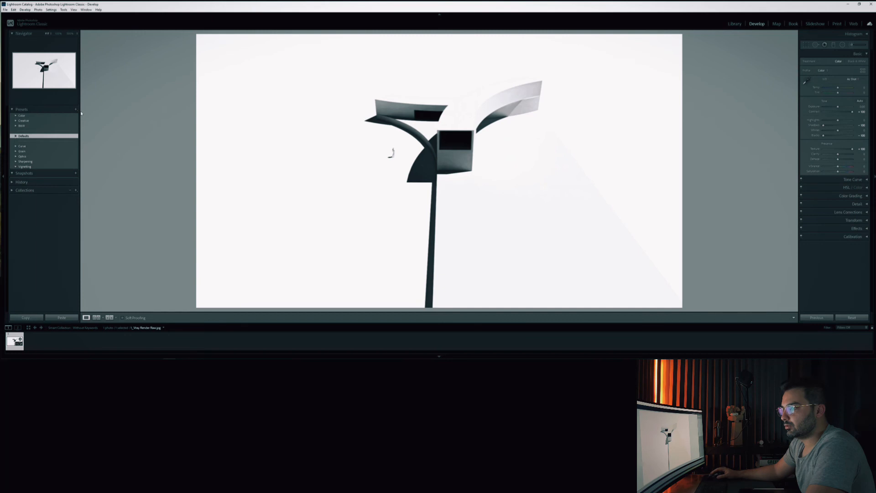
pyautogui.moveTo(106, 124)
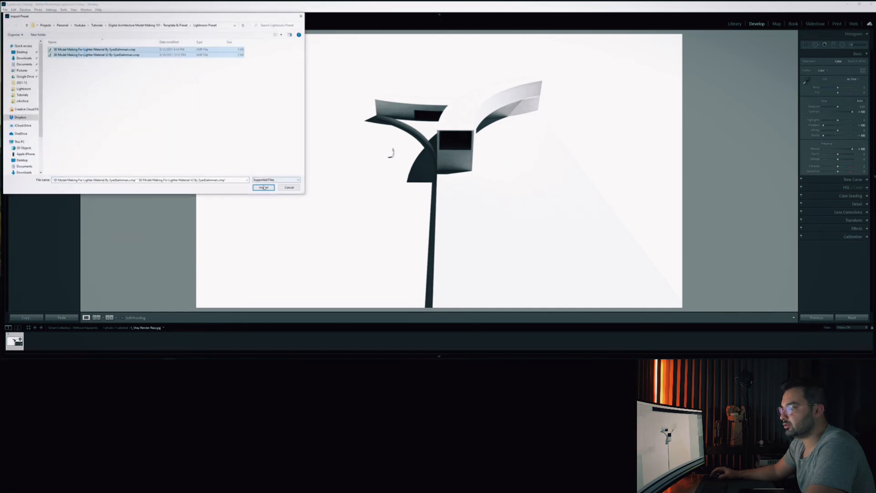
pyautogui.click(263, 187)
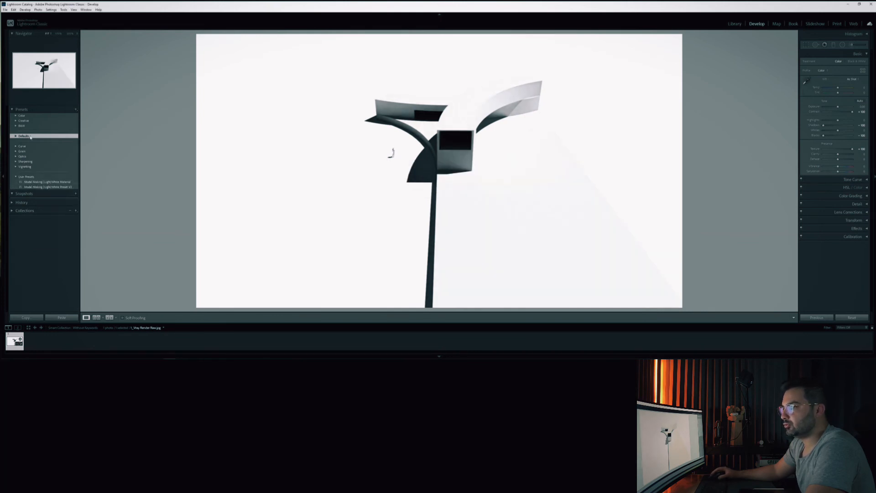
# Step: Try the first Light White Material preset, then apply the V2 preset to the render
pyautogui.click(23, 136)
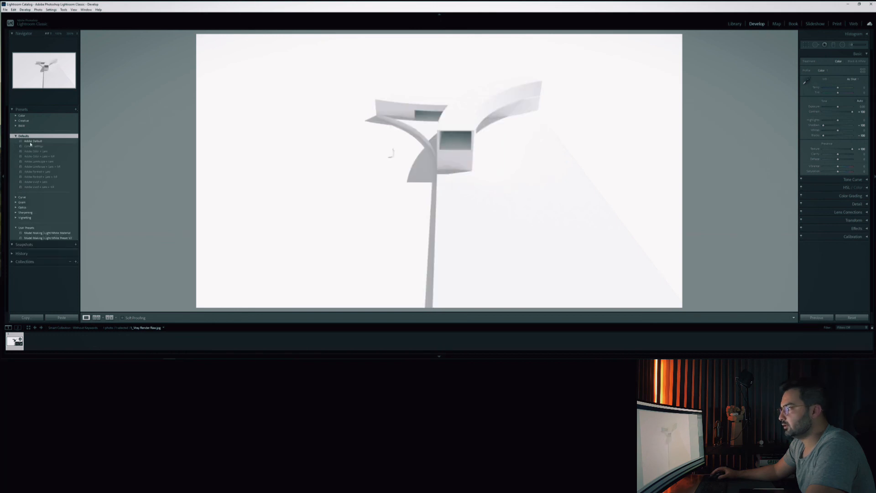
pyautogui.click(46, 233)
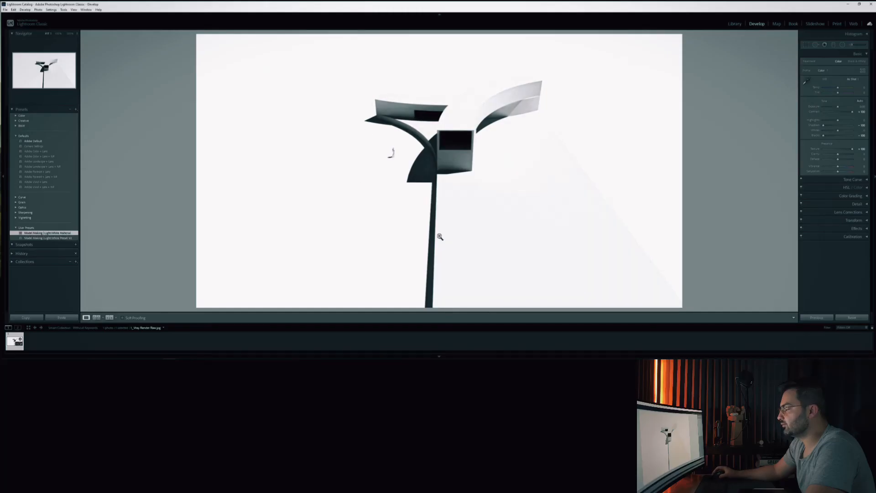
pyautogui.click(48, 233)
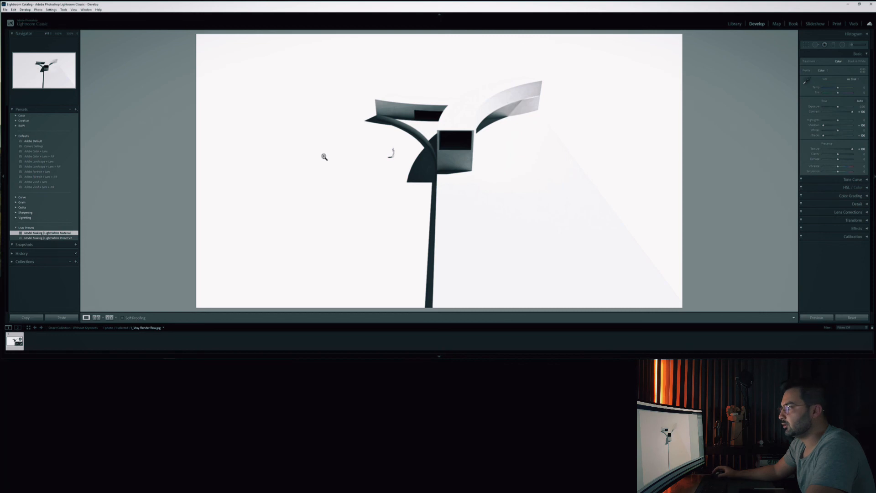
pyautogui.click(50, 238)
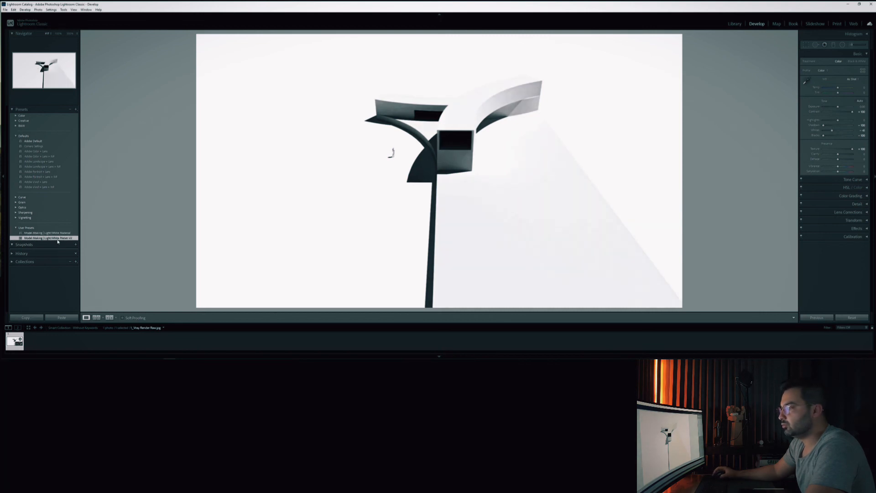